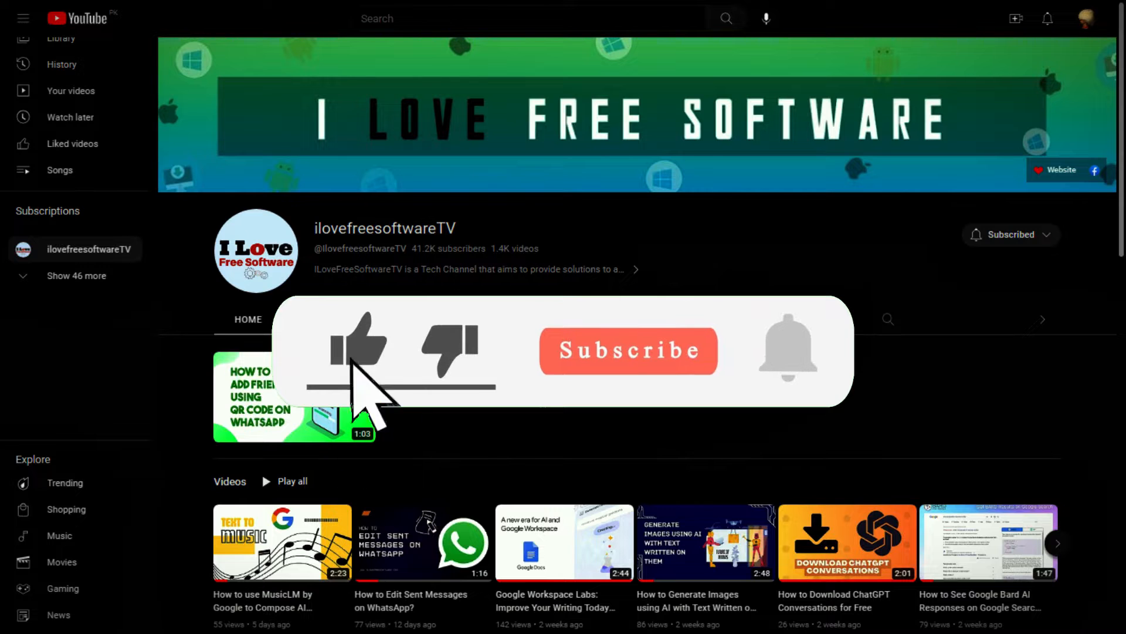
Step: Pin the selected Winter Holiday message for 24 hours via the message's more-actions menu
click(358, 351)
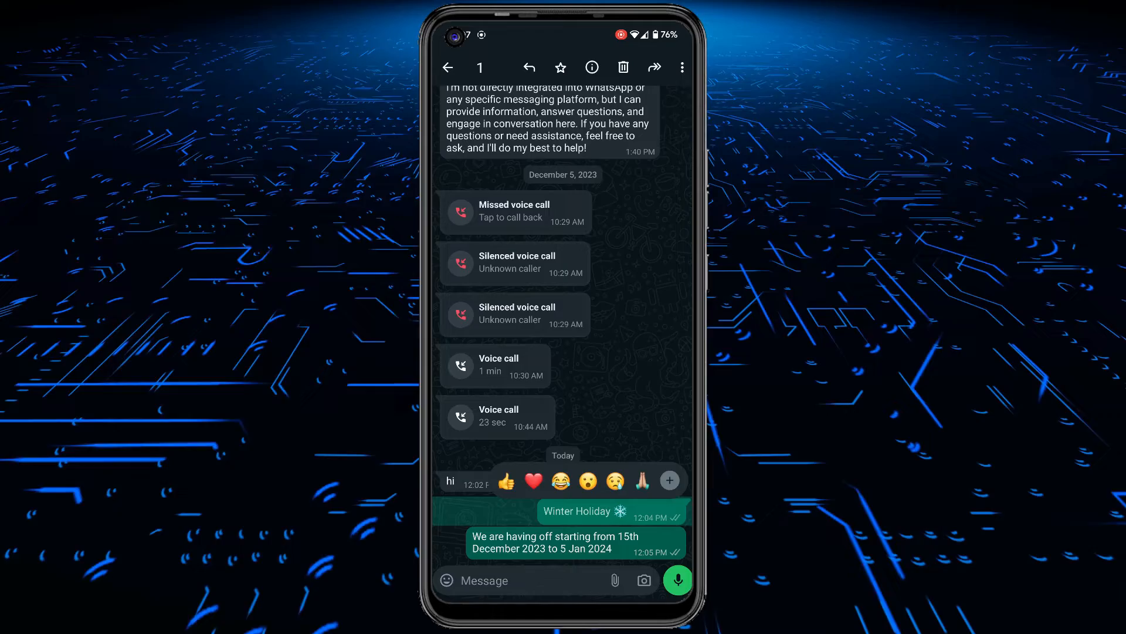
click(681, 67)
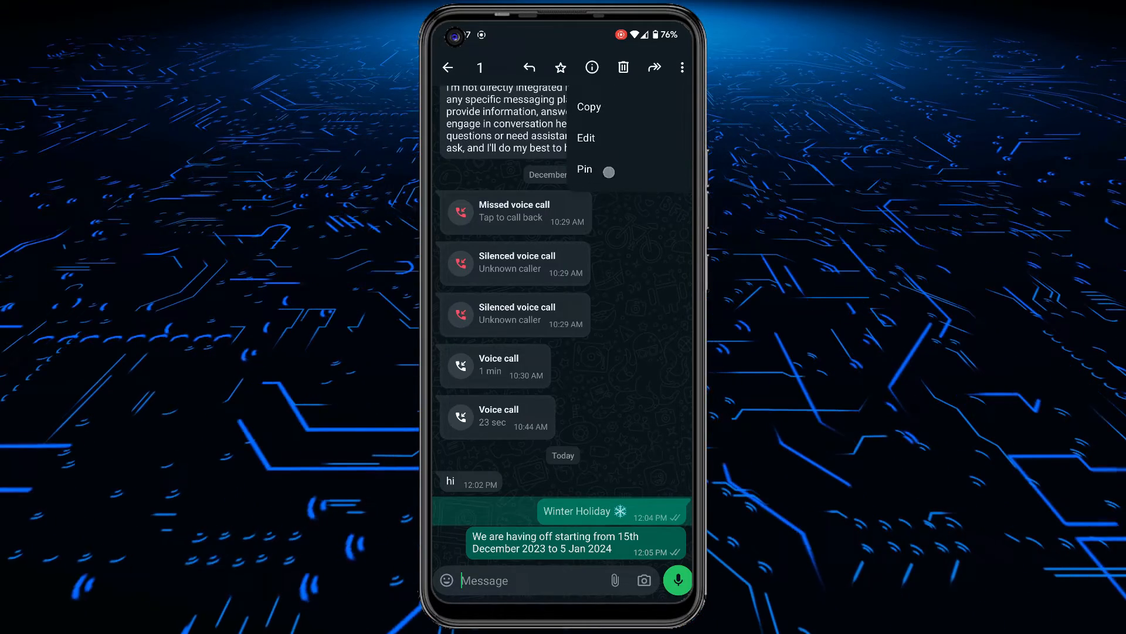
click(584, 169)
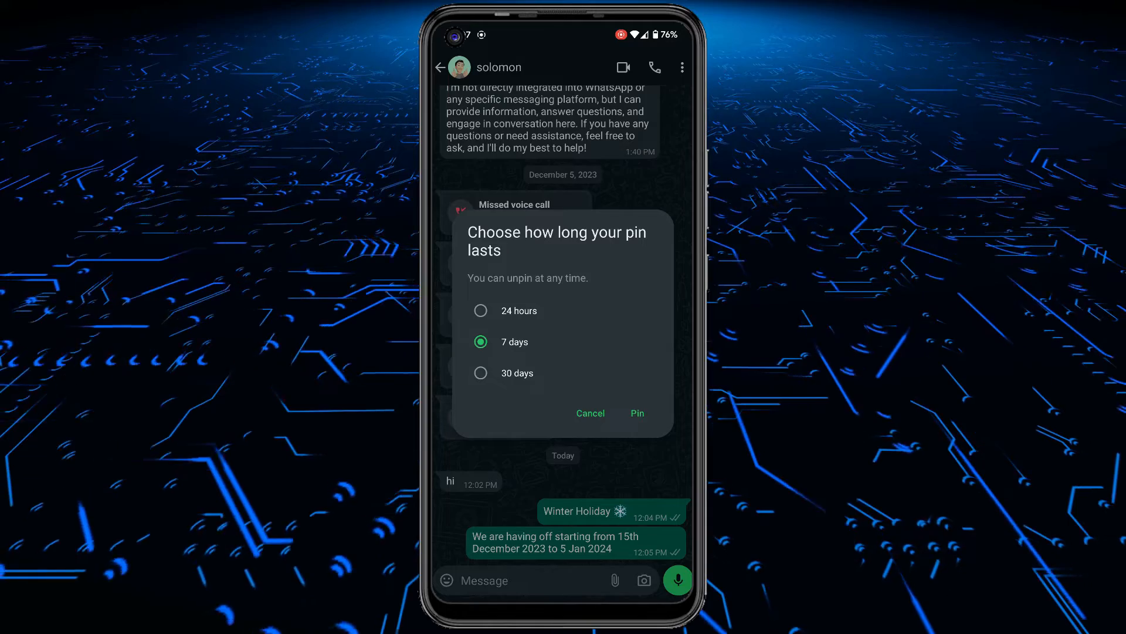
click(479, 310)
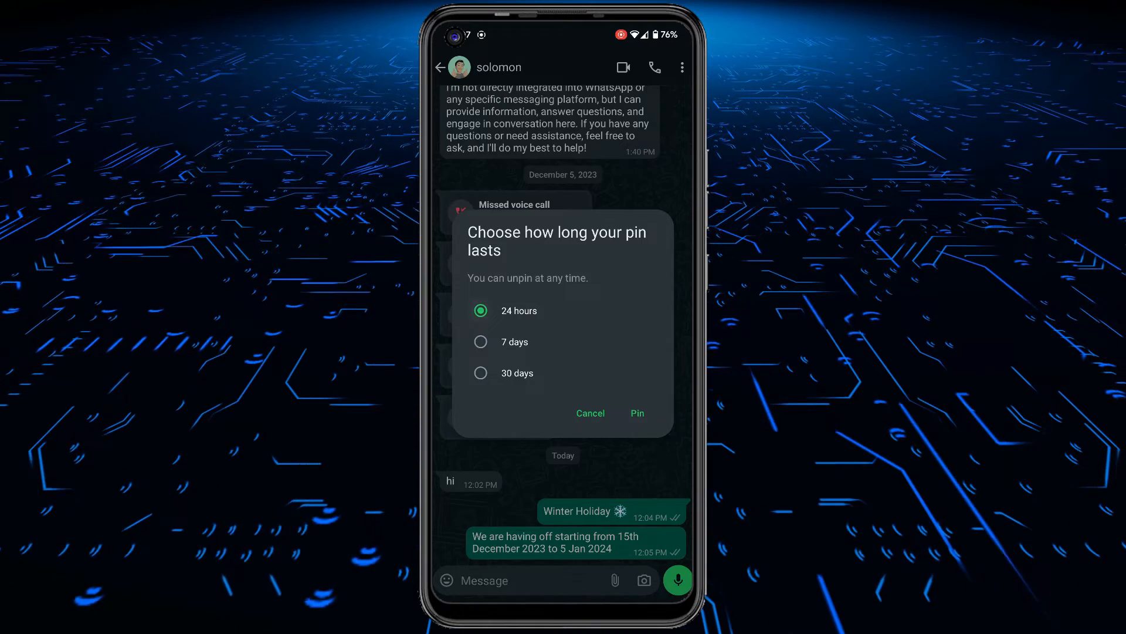
click(637, 412)
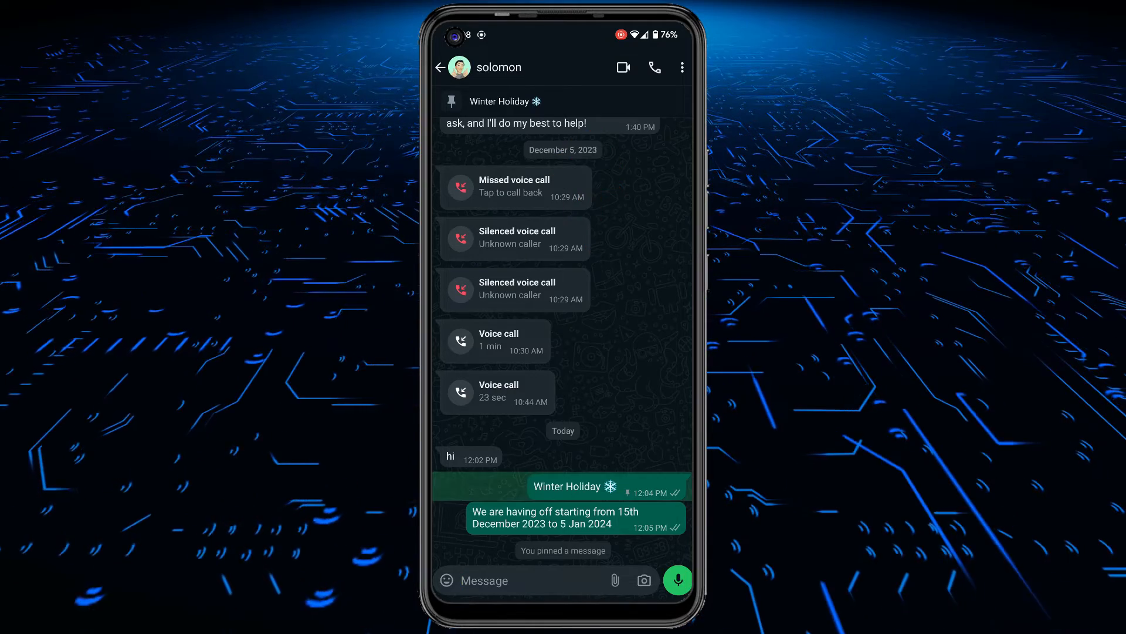
Step: Pin the ANNOUNCEMENT message in the Group Message chat, keeping the default 7-day duration
click(441, 67)
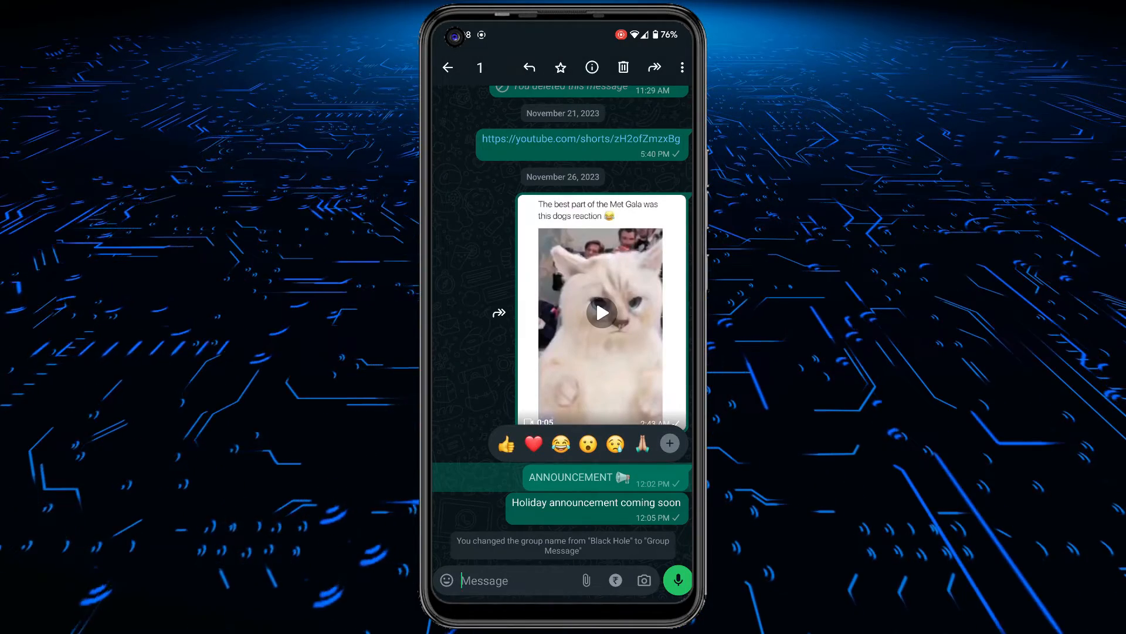
click(681, 67)
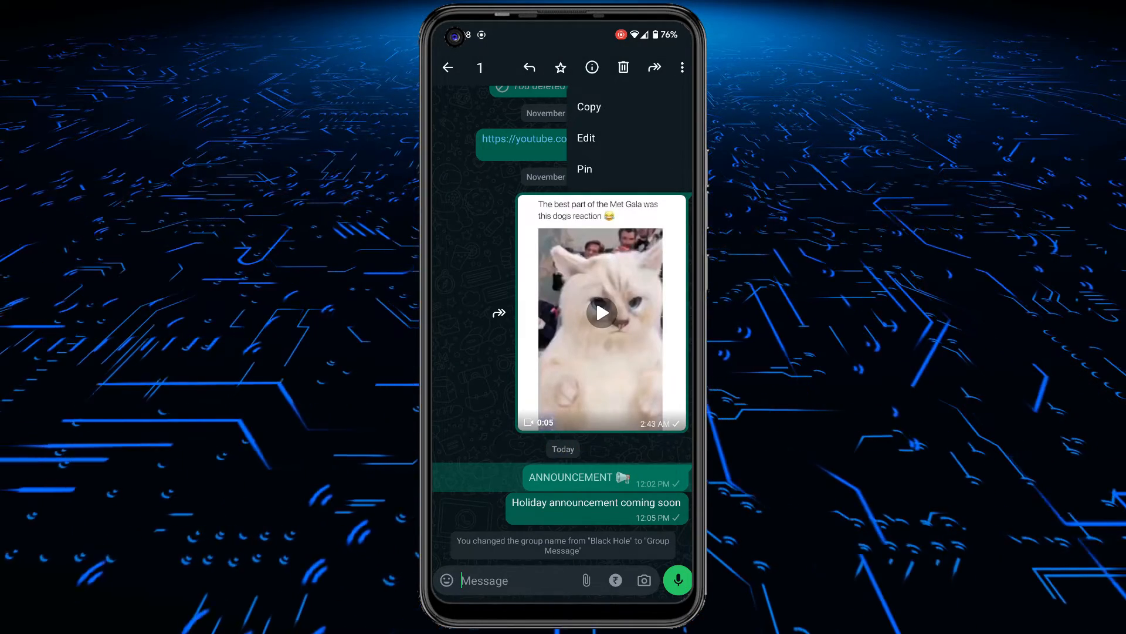
click(584, 169)
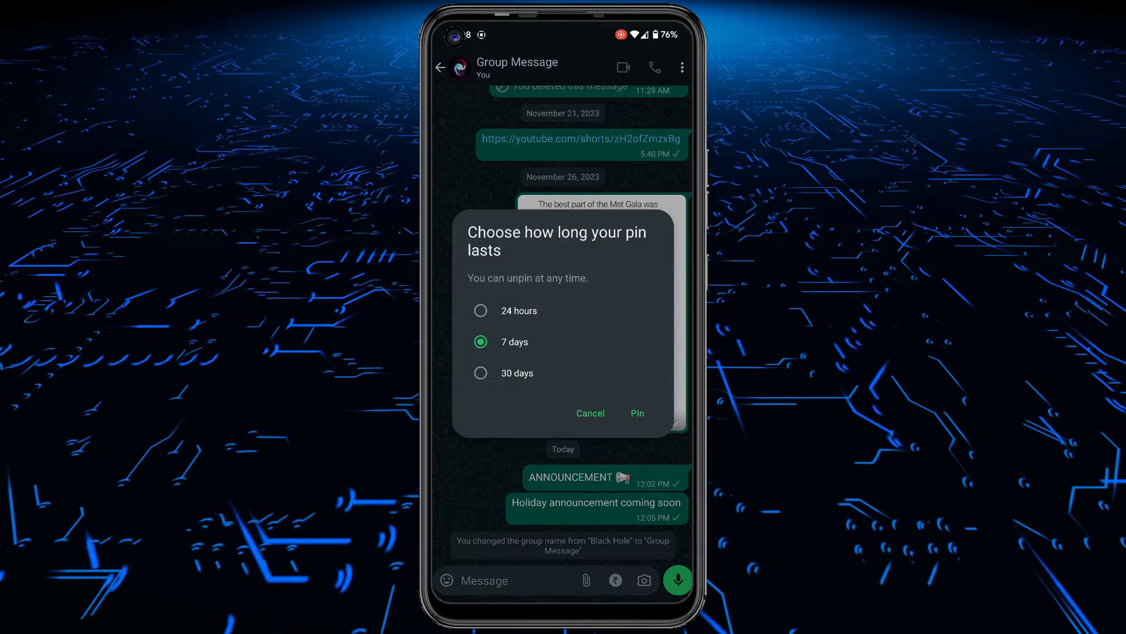
click(637, 413)
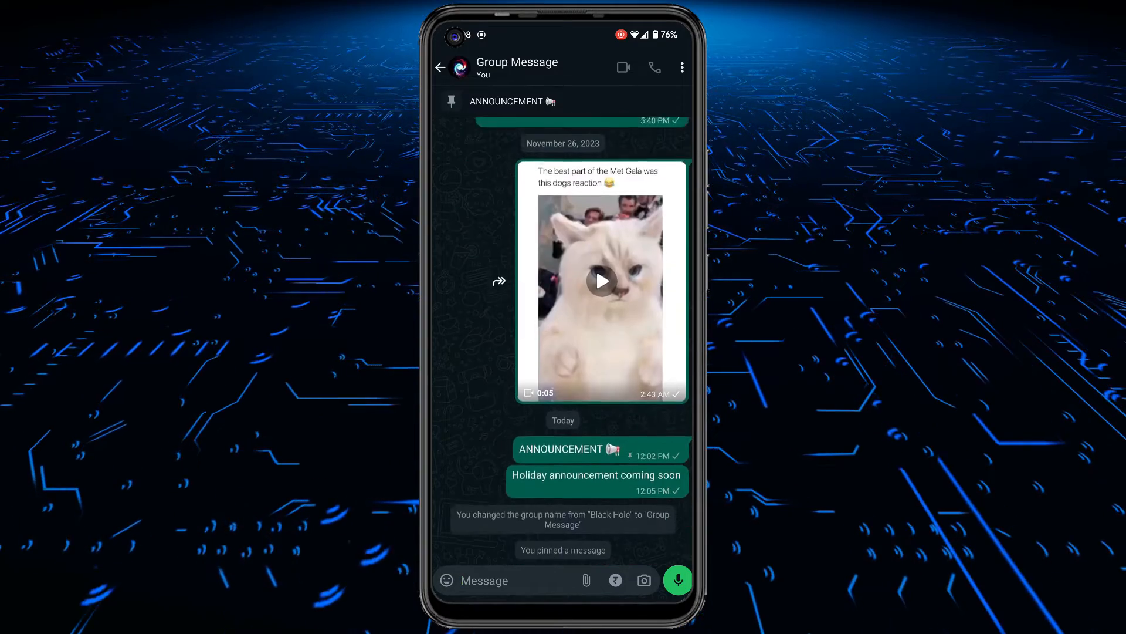
scroll(up, 3)
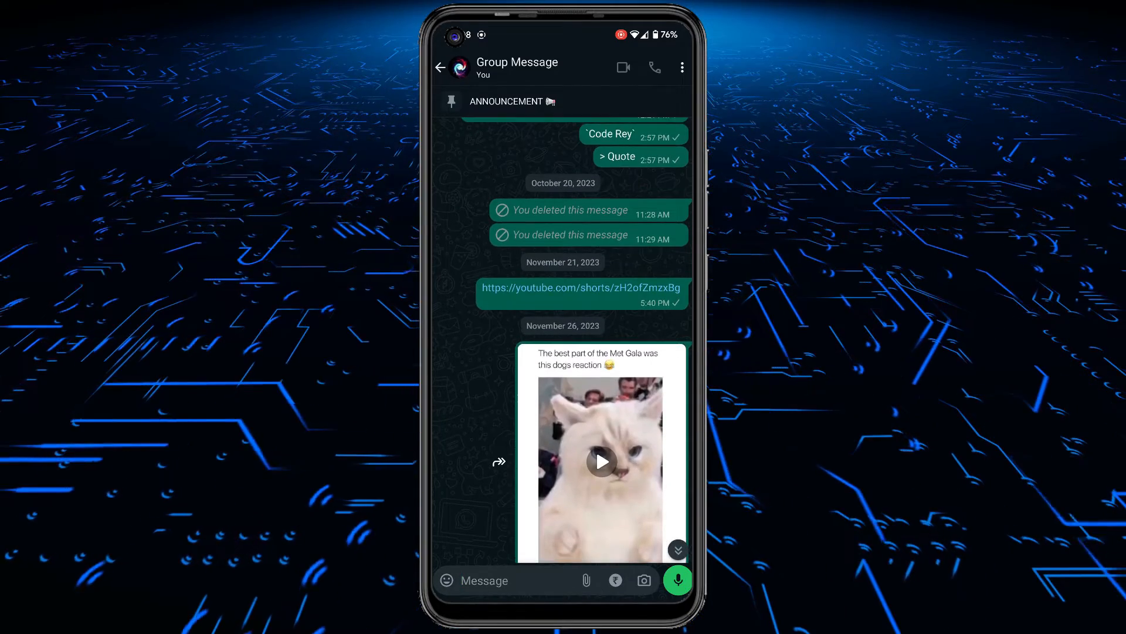
scroll(down, 3)
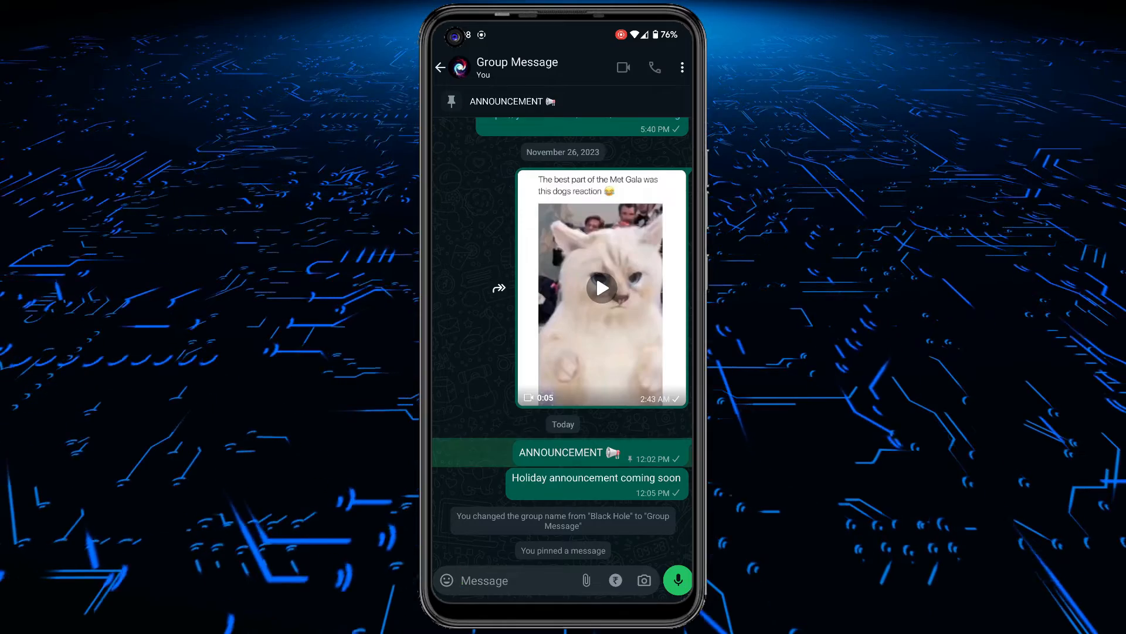